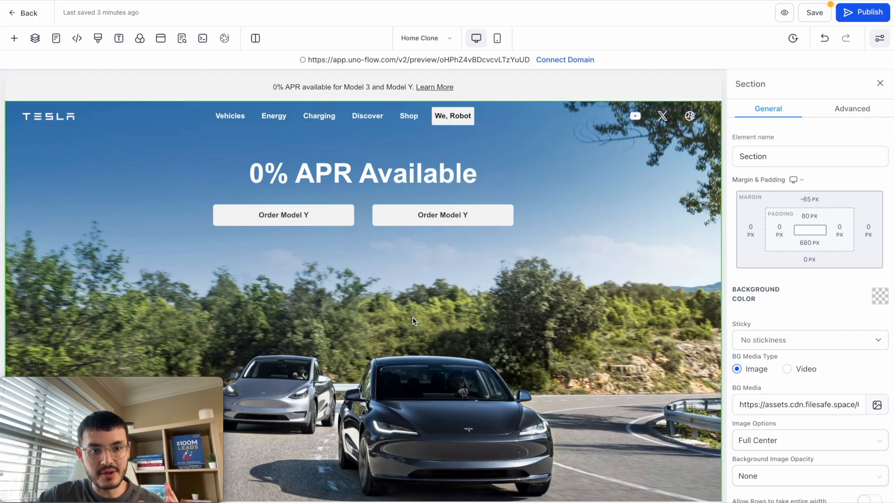
Step: Preview the BlissfulSpa example site and hover Services to show its three massage pages
left_click(229, 116)
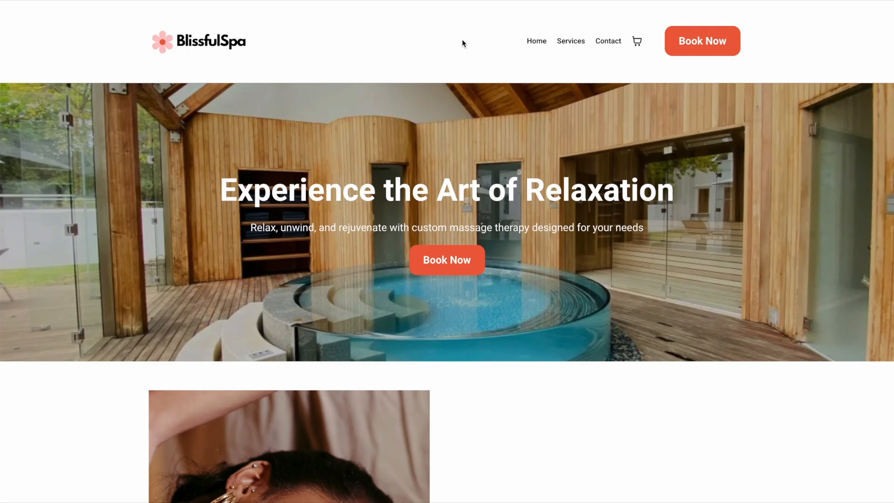
left_click(570, 40)
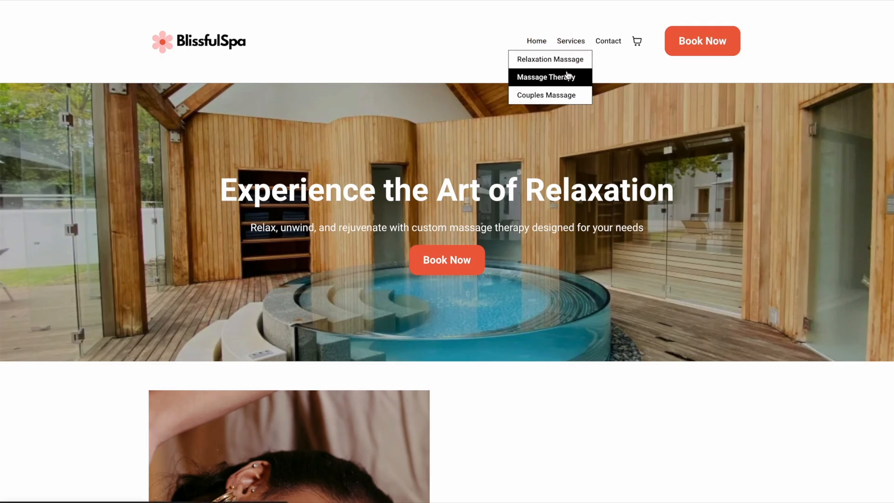
mouse_move(550, 59)
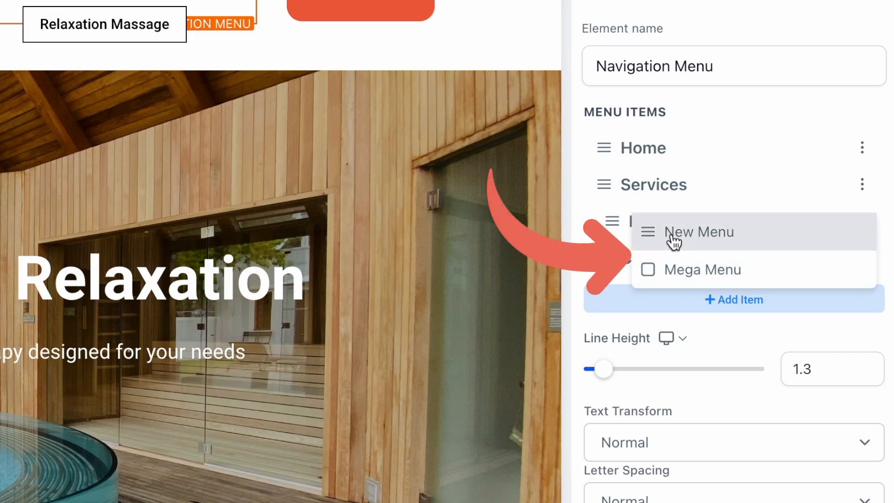
mouse_move(702, 269)
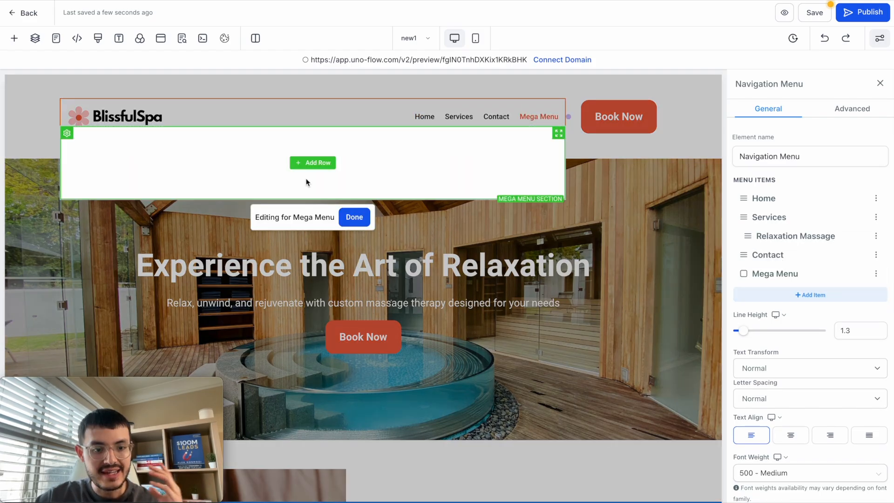
mouse_move(368, 157)
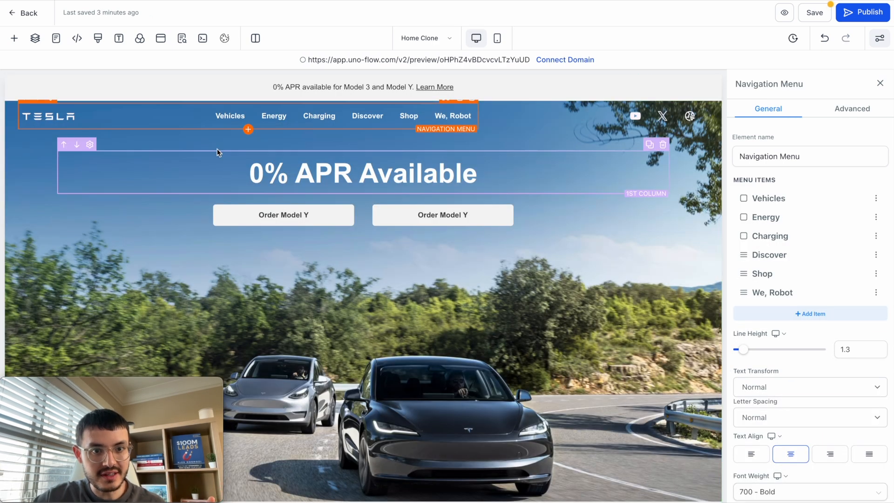
Step: Open the Vehicles mega menu for editing and view Tesla's live six-car menu for reference
left_click(229, 116)
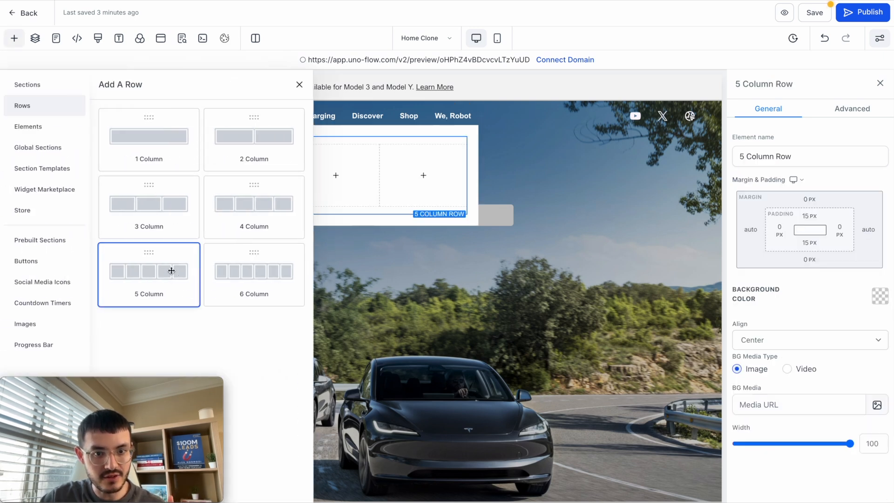
left_click(148, 274)
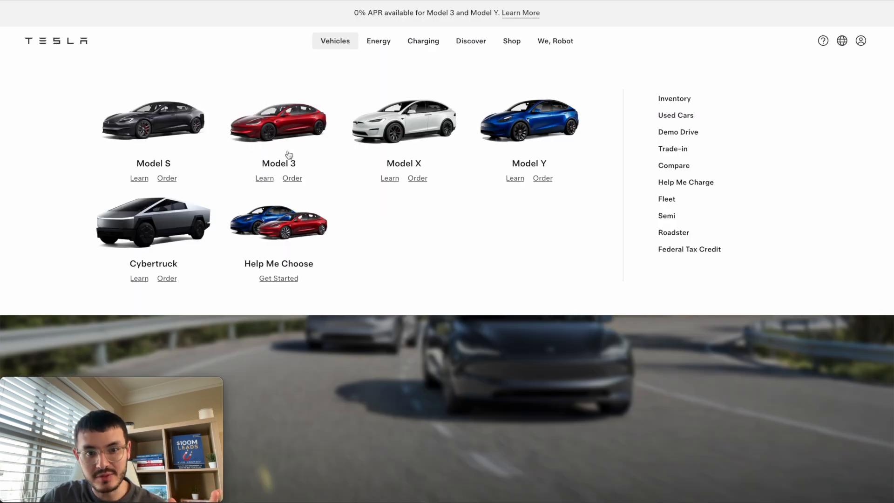
mouse_move(398, 141)
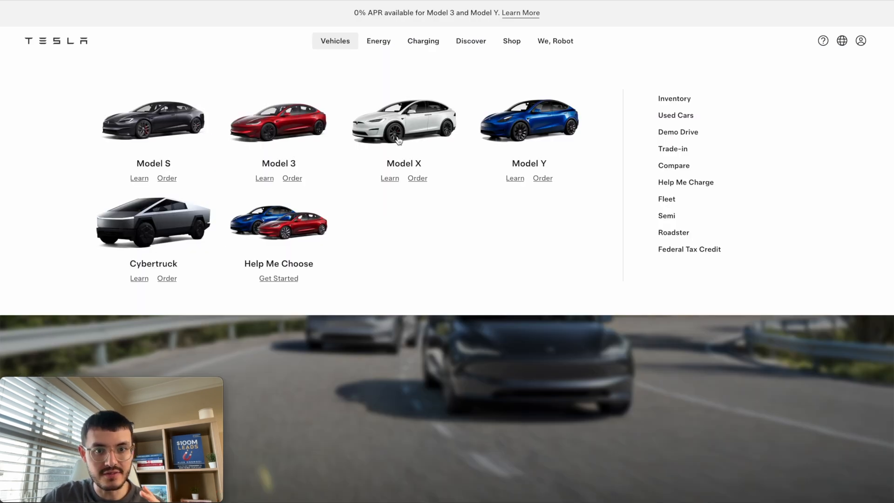
mouse_move(703, 226)
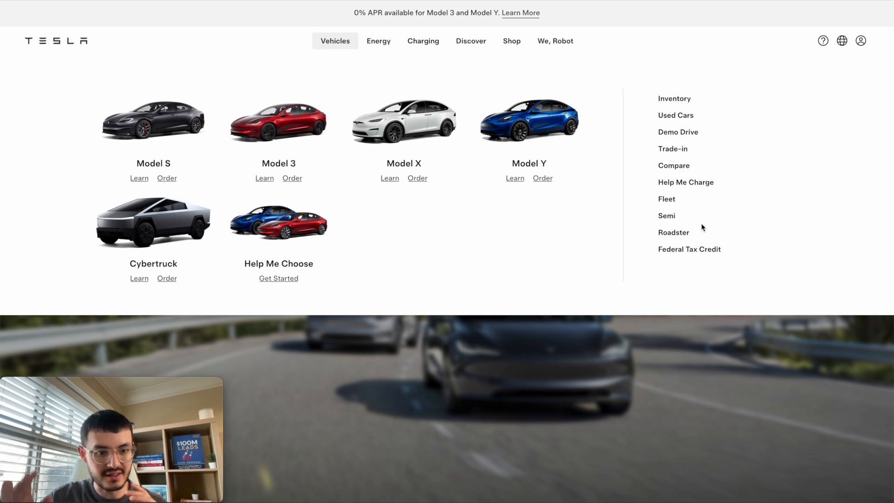
mouse_move(223, 181)
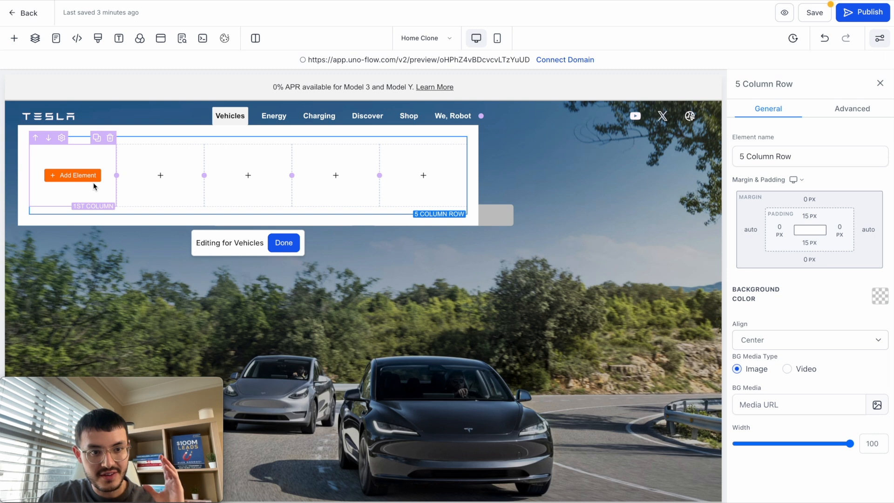
Step: Delete extra columns and add Image, Sub Headline and Paragraph elements to the first column
left_click(424, 175)
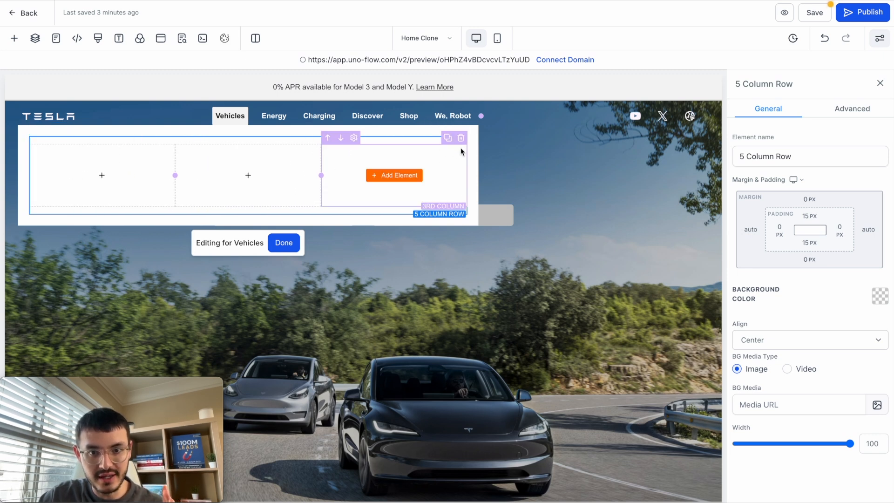
left_click(395, 175)
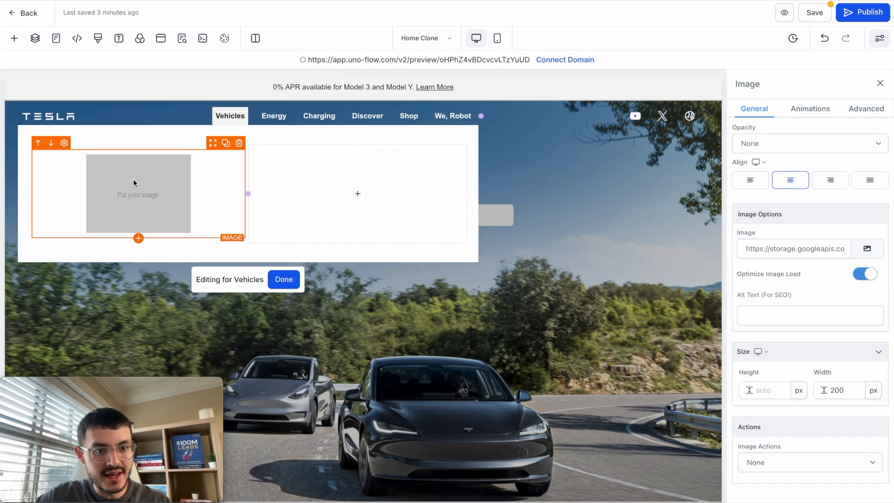
left_click(15, 38)
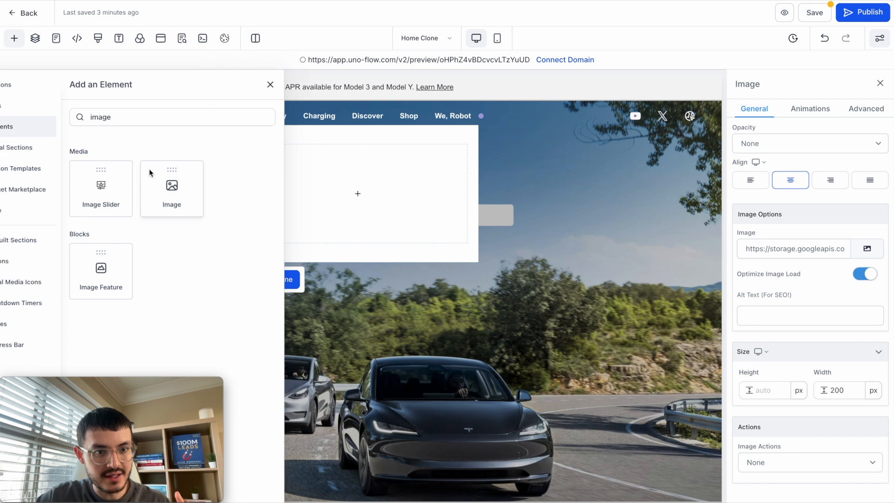
type("sub")
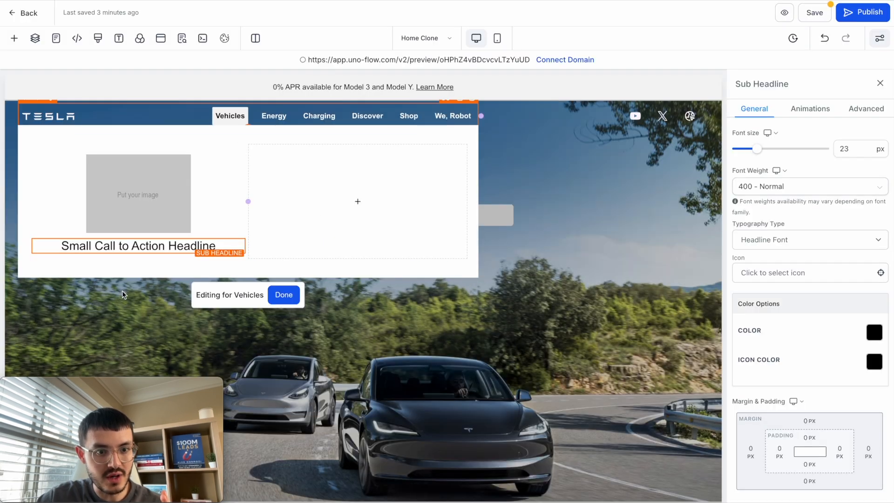
left_click(14, 39)
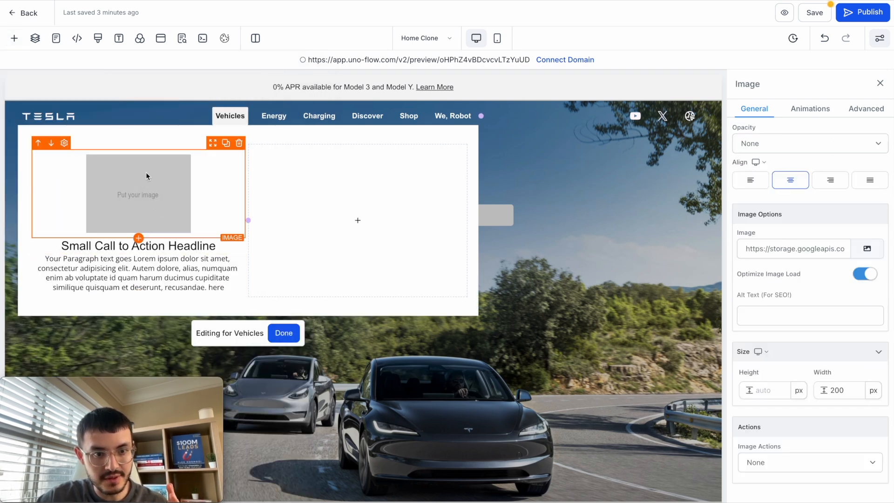
Step: Fill the first column with the black Model S picture, 'Model S' heading and 'Learn Order' text
left_click(868, 248)
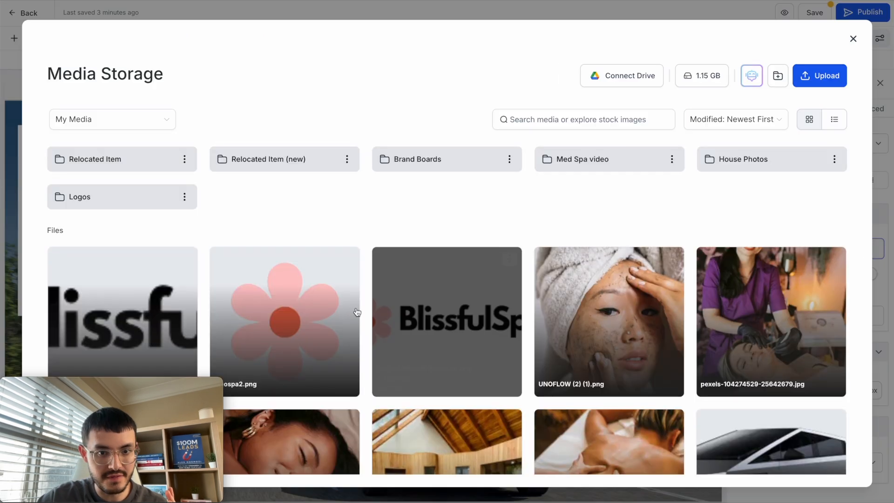
scroll("down", 3)
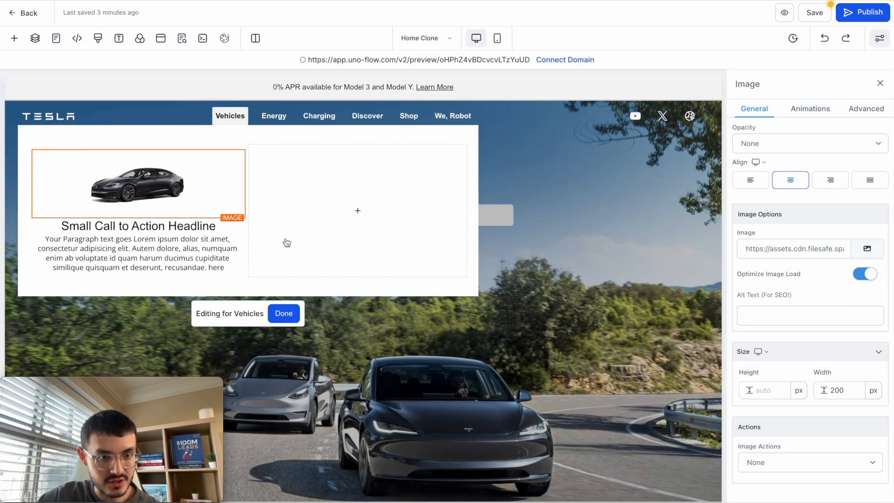
left_click(135, 225)
type("Model S")
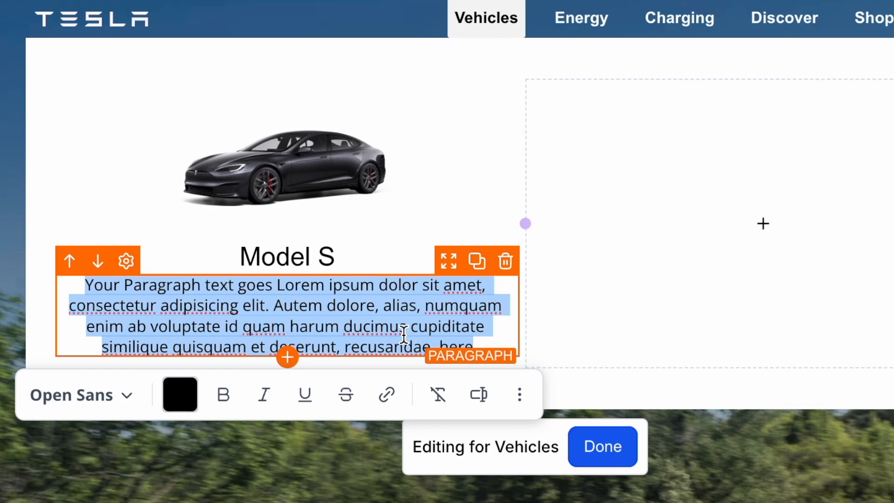
type("Learn")
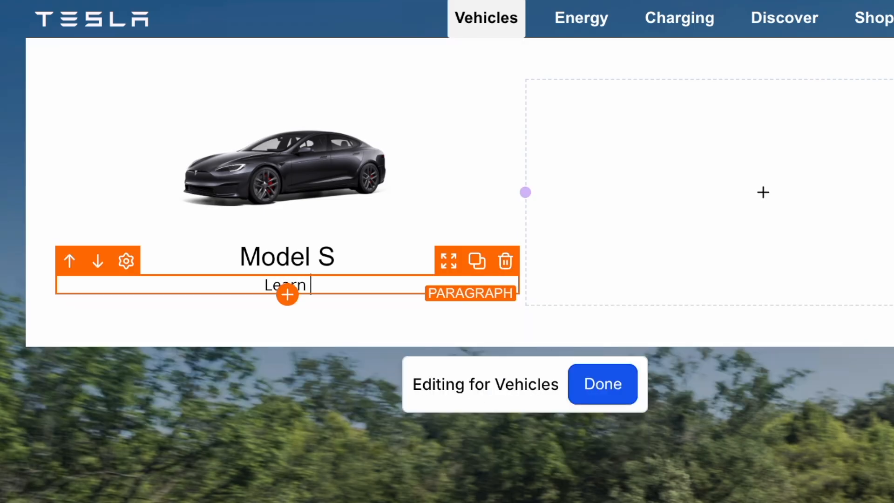
type("Order")
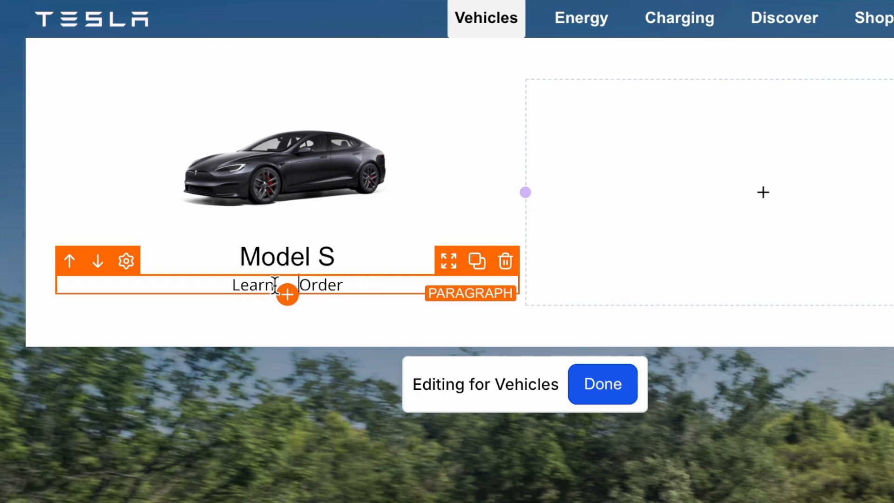
left_click(602, 384)
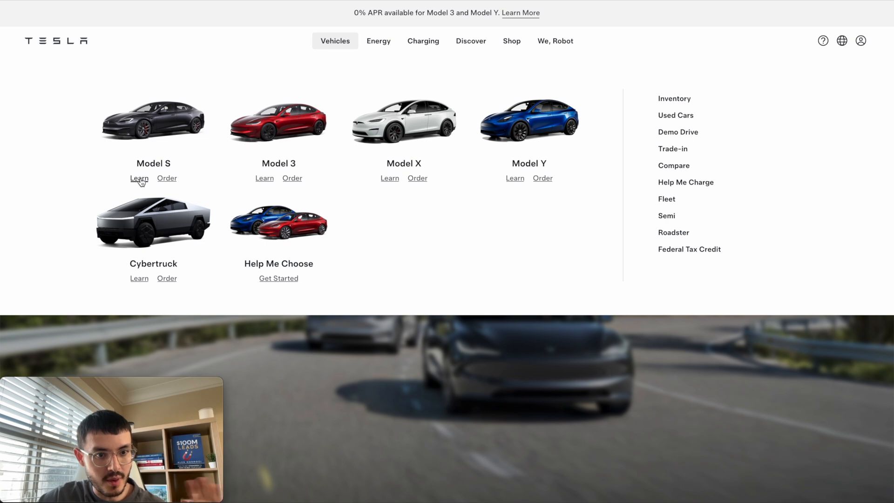
mouse_move(137, 3)
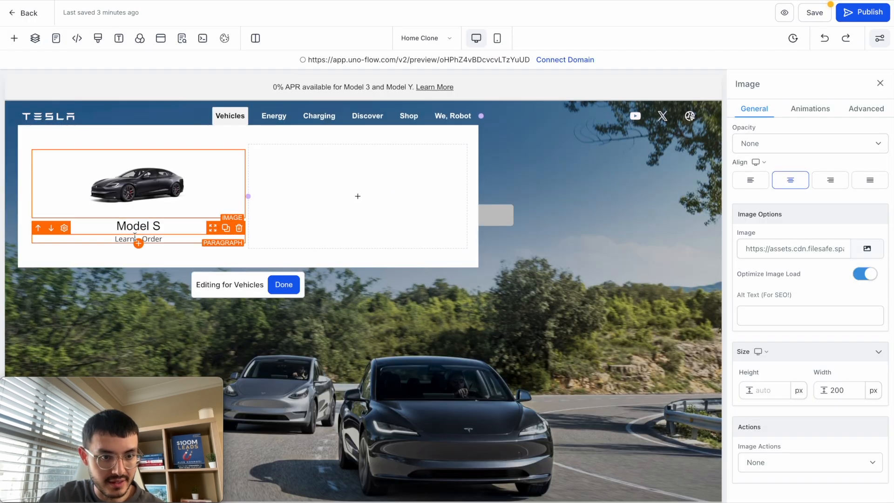
Step: Link 'Learn' to gohighlevel.com and begin linking 'Order' under Model S
left_click(123, 239)
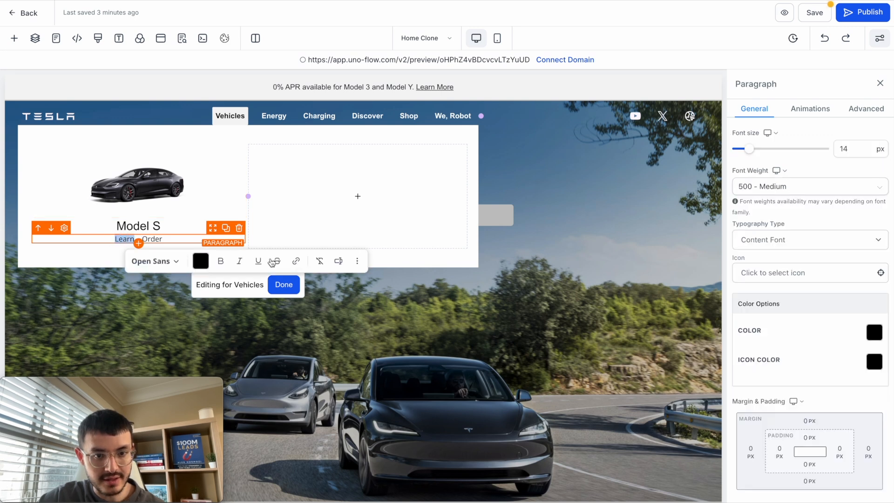
left_click(296, 261)
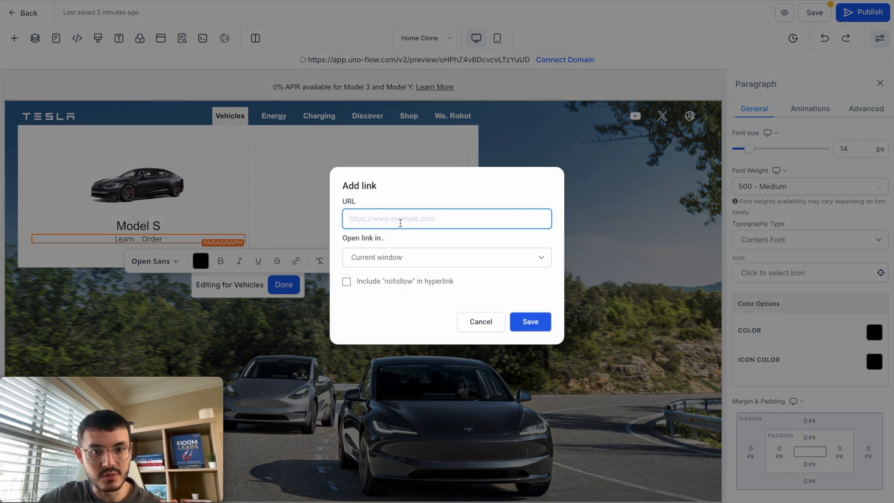
type("go")
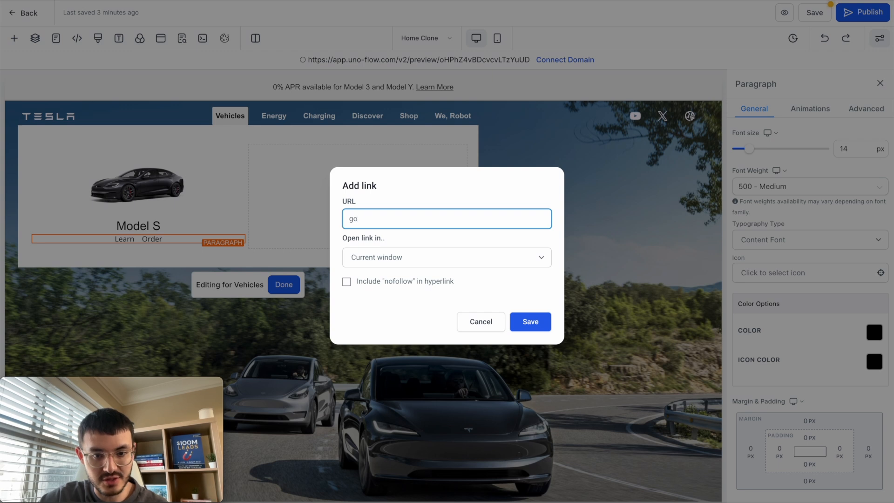
type("highlevel.com")
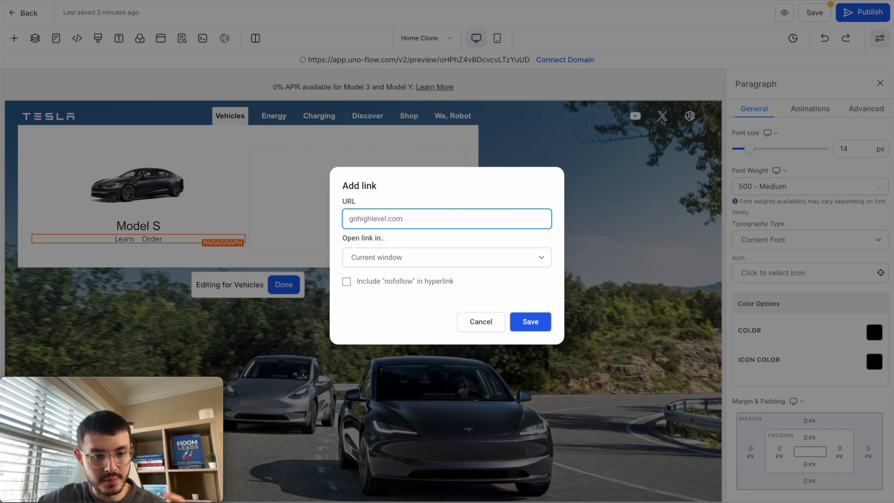
left_click(529, 322)
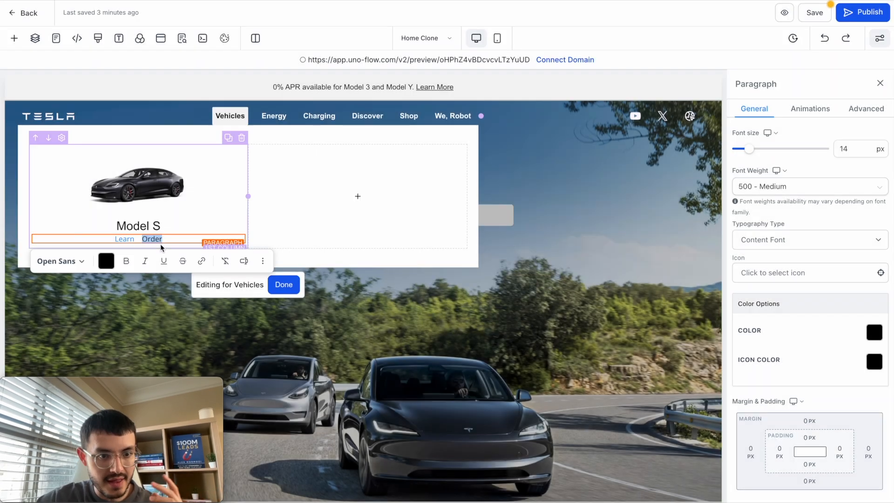
left_click(136, 239)
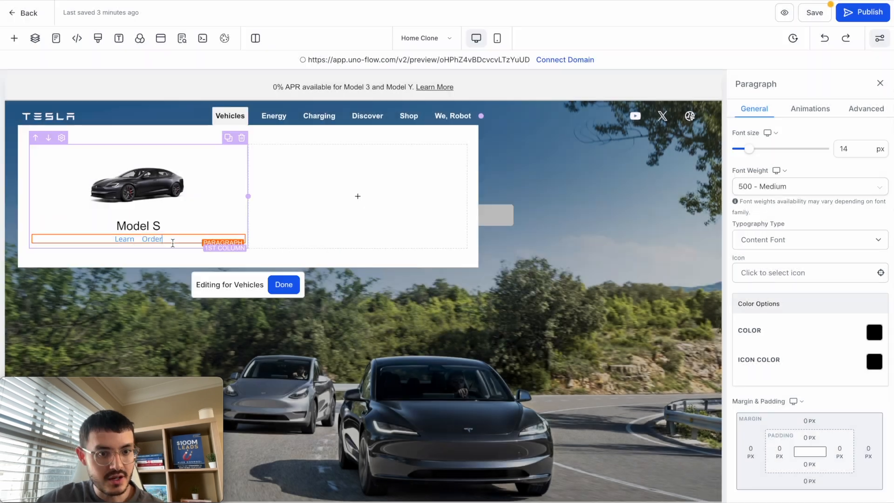
Step: Change the site link colour to dark text and set the Model S heading to 700 - Bold
left_click(119, 38)
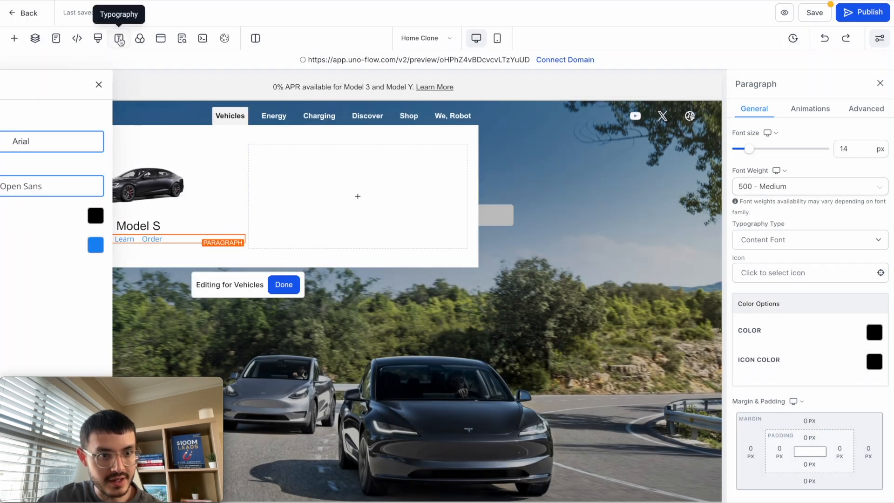
left_click(95, 245)
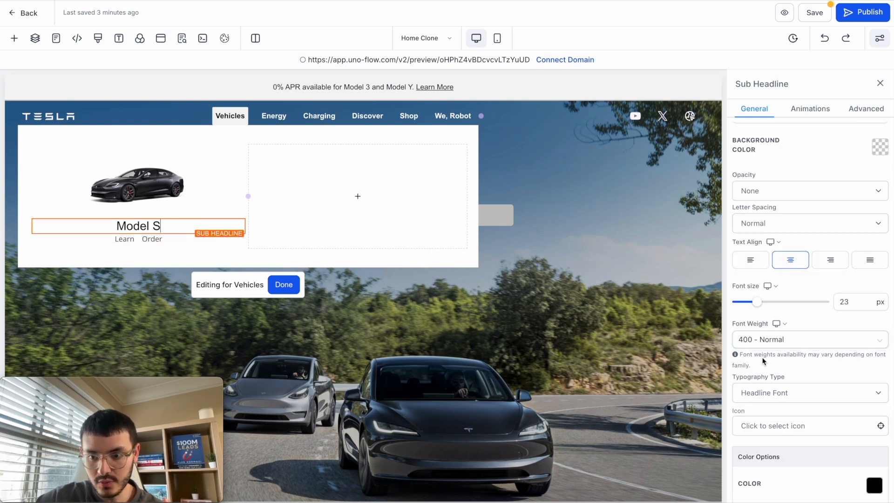
left_click(808, 340)
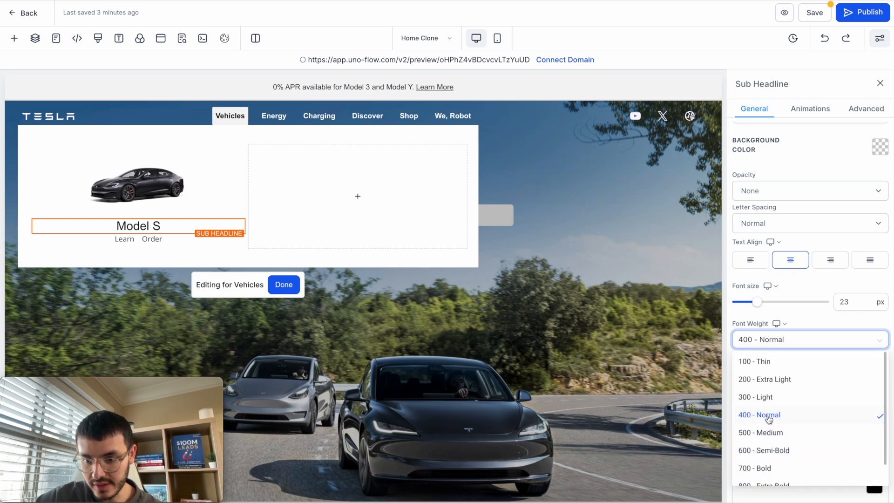
left_click(755, 469)
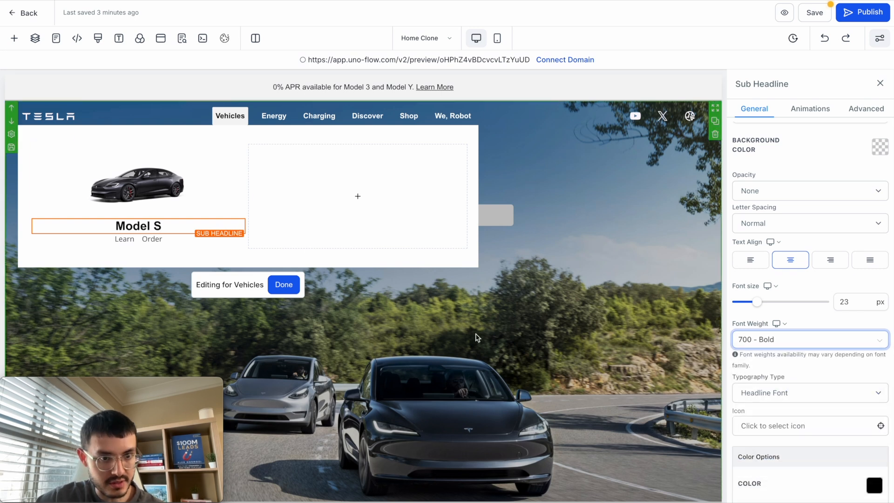
left_click(86, 263)
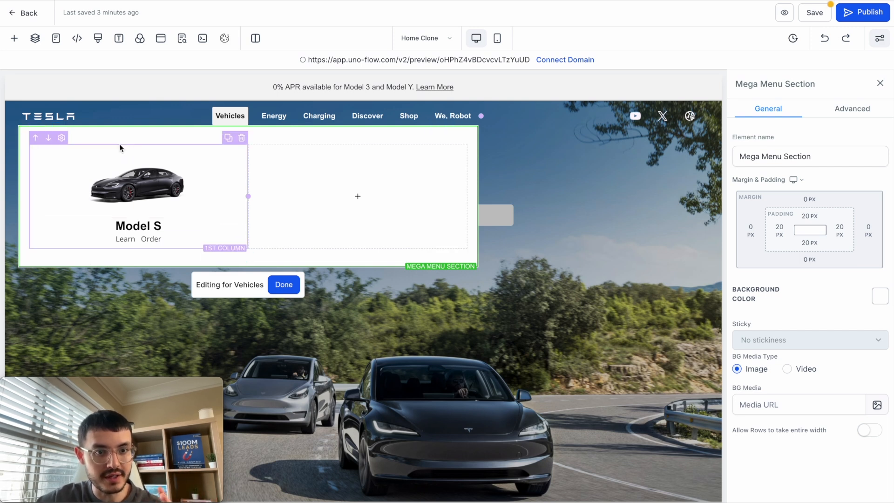
Step: Duplicate the Model S column and swap in new car pictures for the other models
left_click(229, 138)
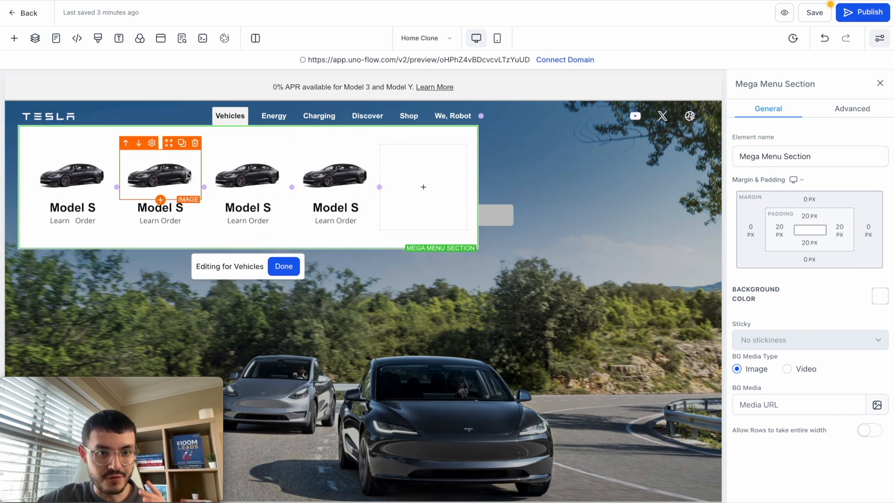
mouse_move(163, 173)
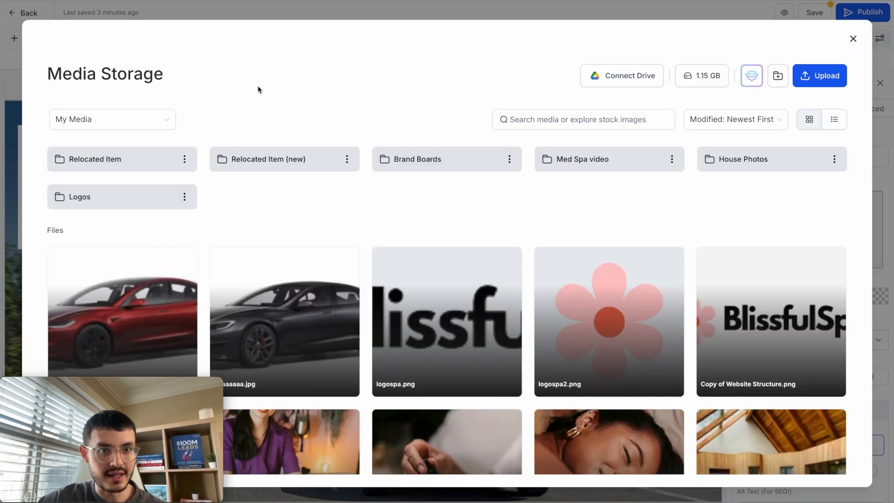
left_click(854, 39)
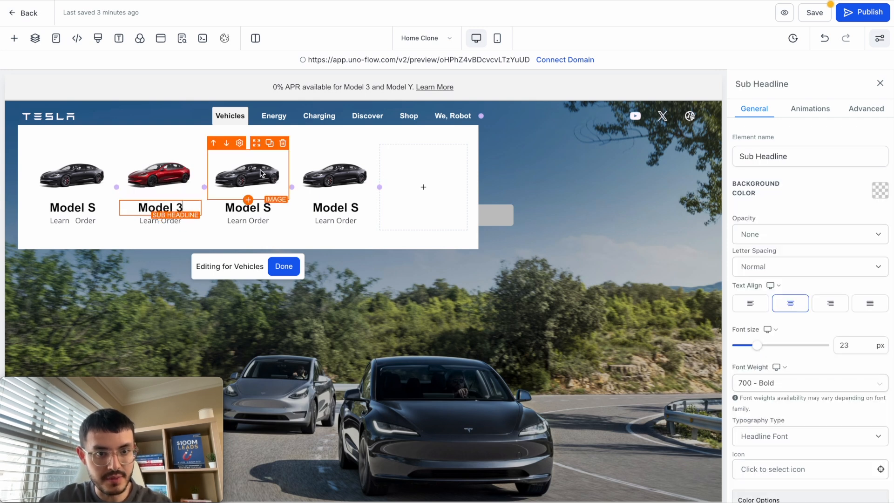
left_click(423, 187)
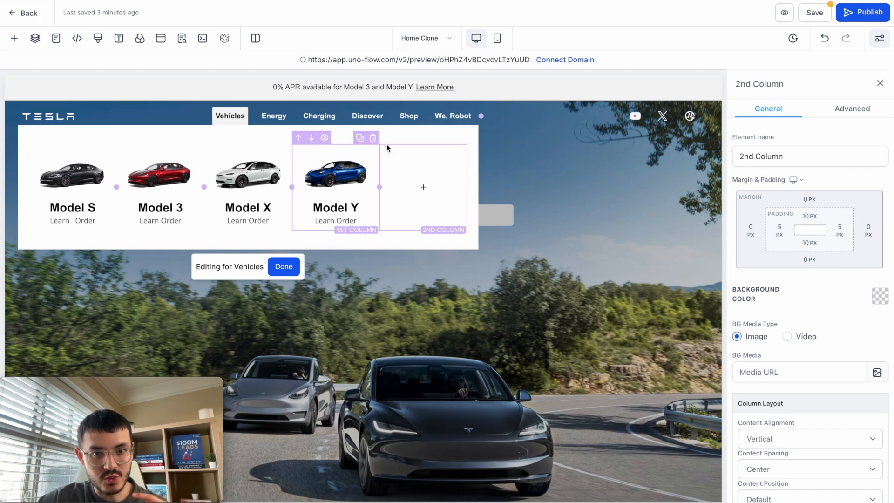
Step: Duplicate the car row, remove extra columns, and set the CyberTruck and Help me Choose cards
left_click(449, 130)
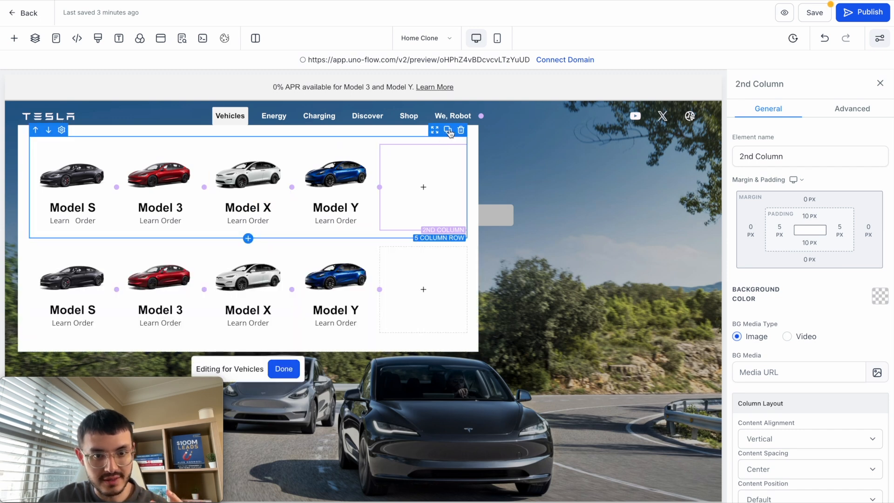
left_click(335, 276)
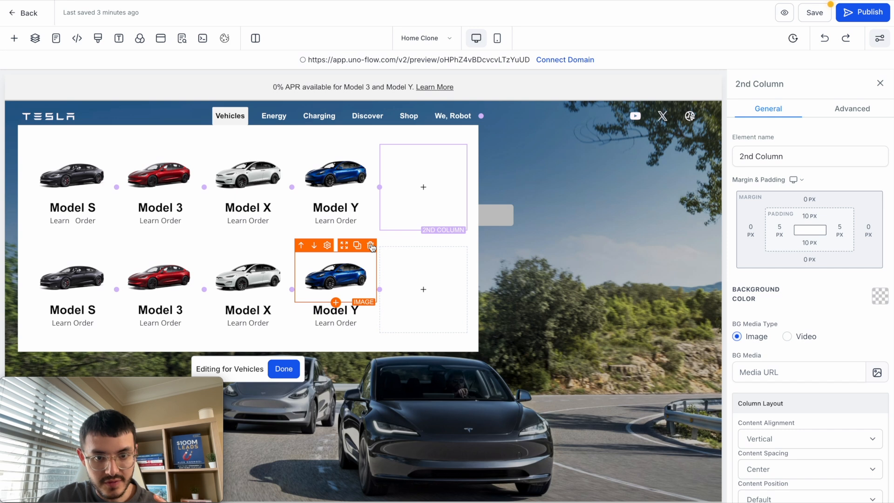
left_click(371, 246)
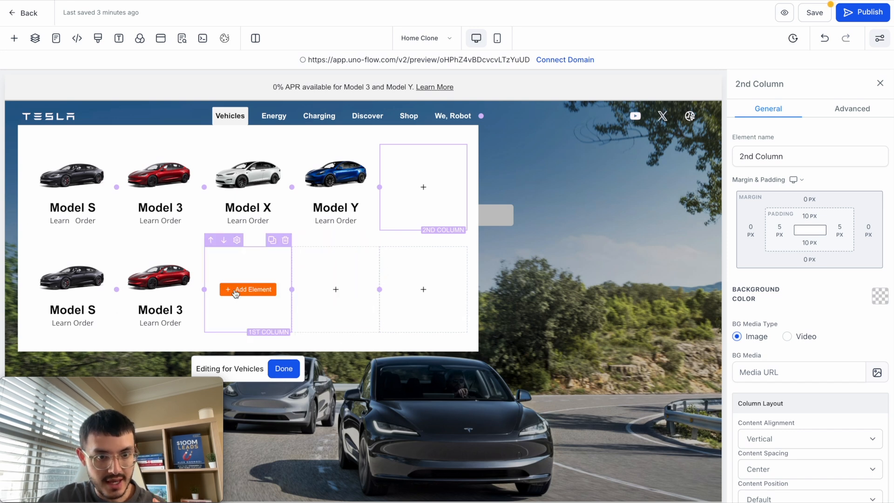
left_click(247, 289)
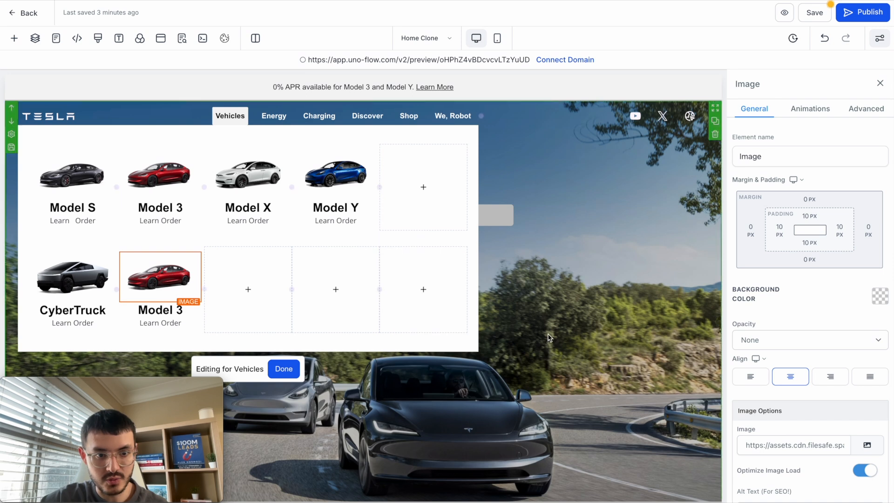
left_click(880, 445)
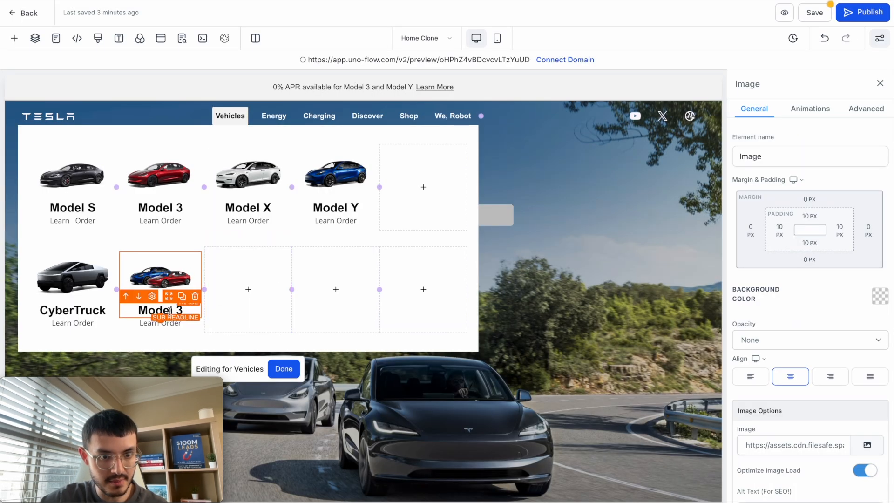
left_click(160, 312)
type("Help me Choose")
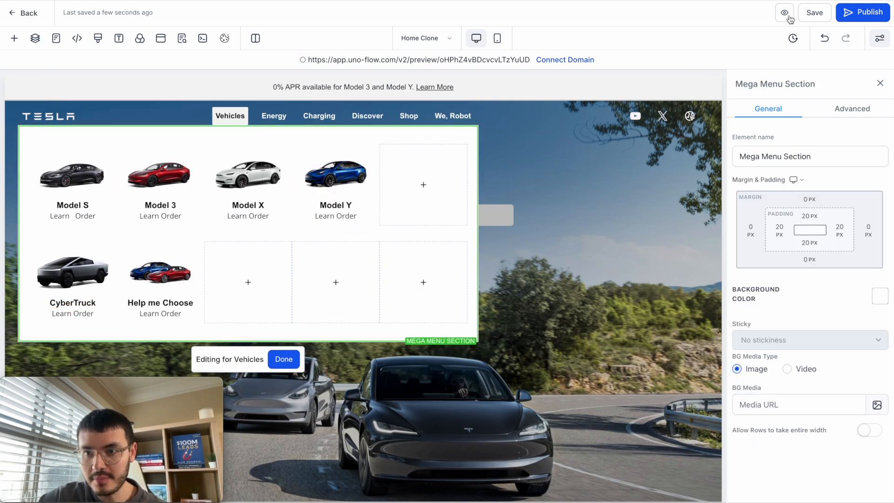
left_click(785, 13)
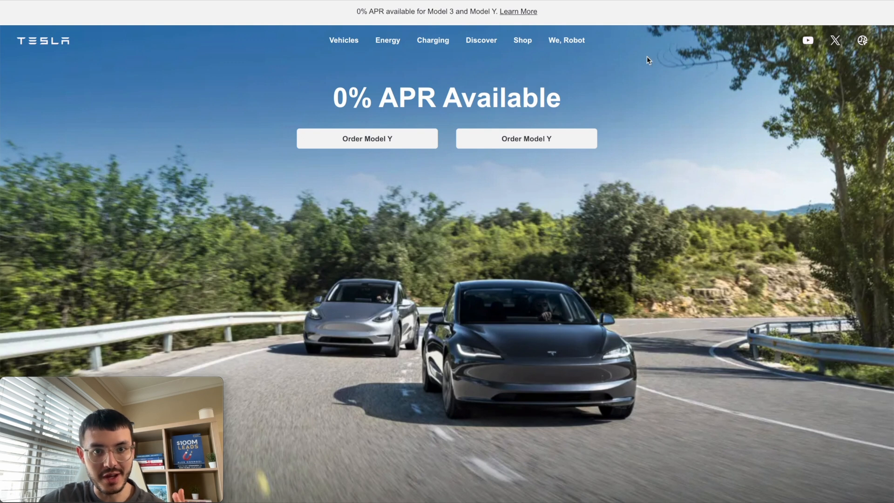
left_click(344, 40)
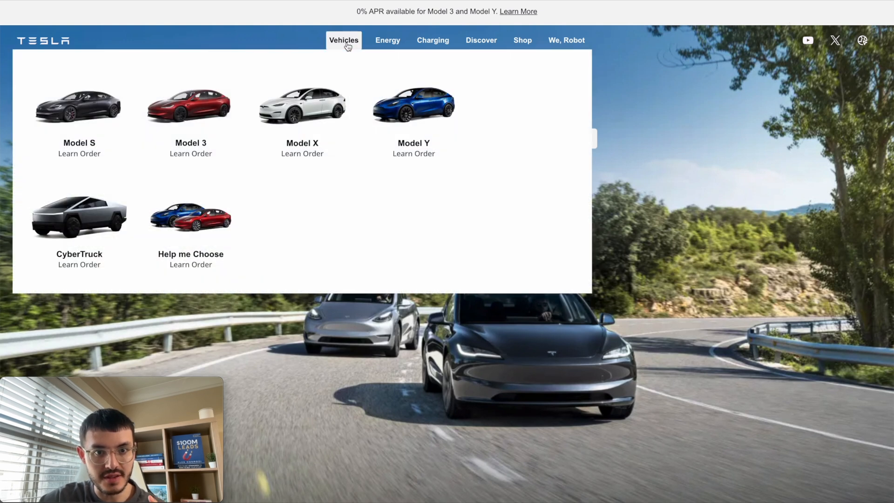
mouse_move(498, 84)
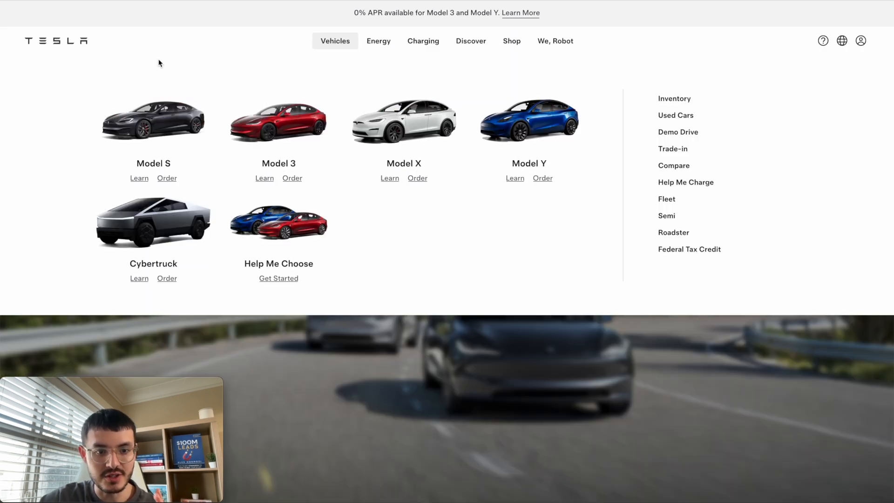
mouse_move(69, 139)
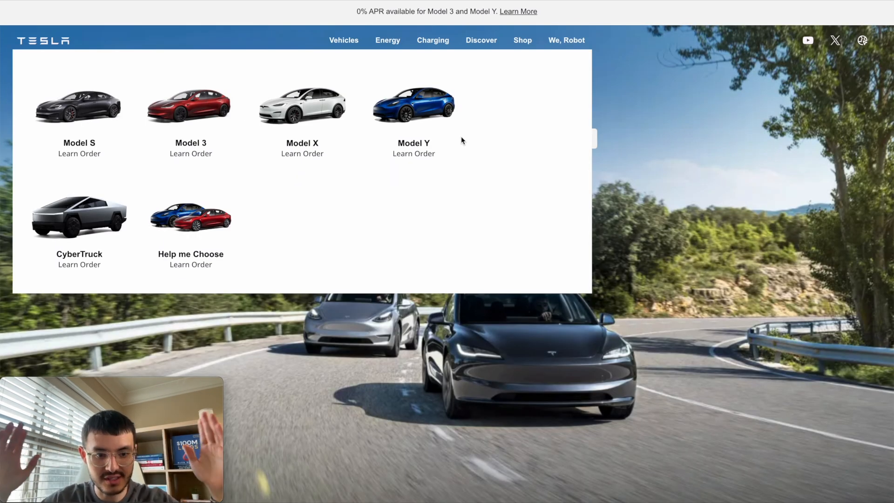
left_click(343, 40)
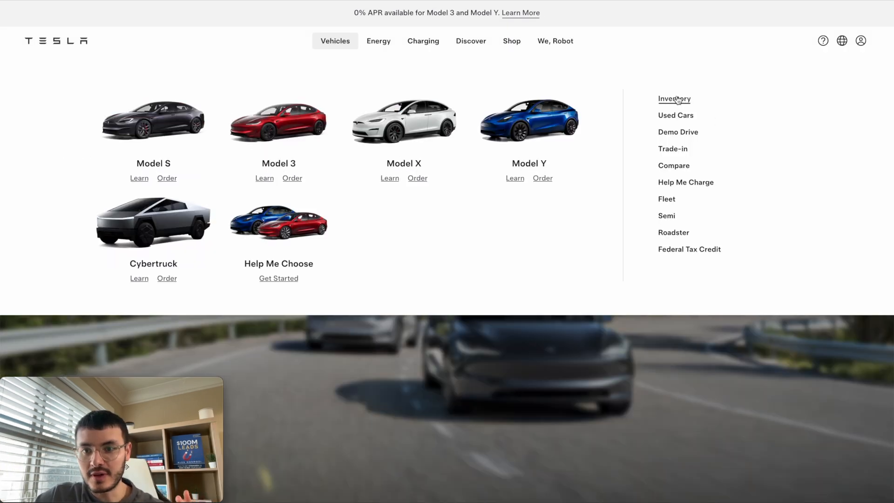
mouse_move(602, 99)
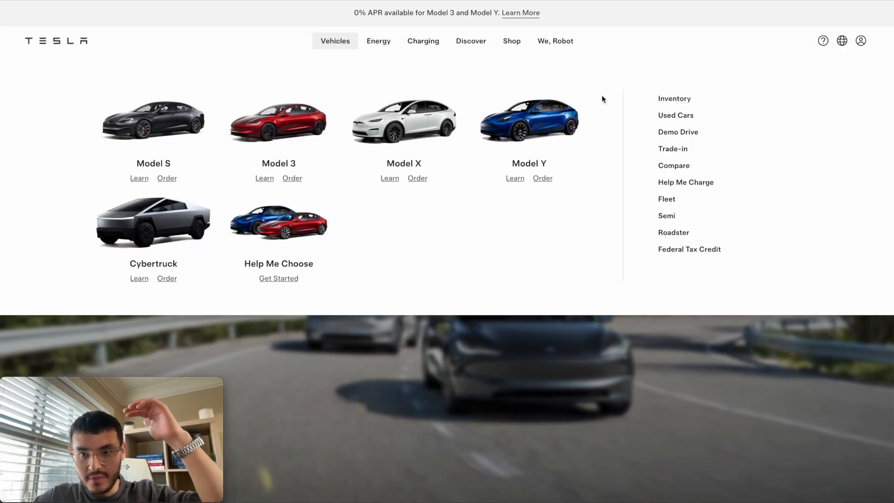
mouse_move(268, 39)
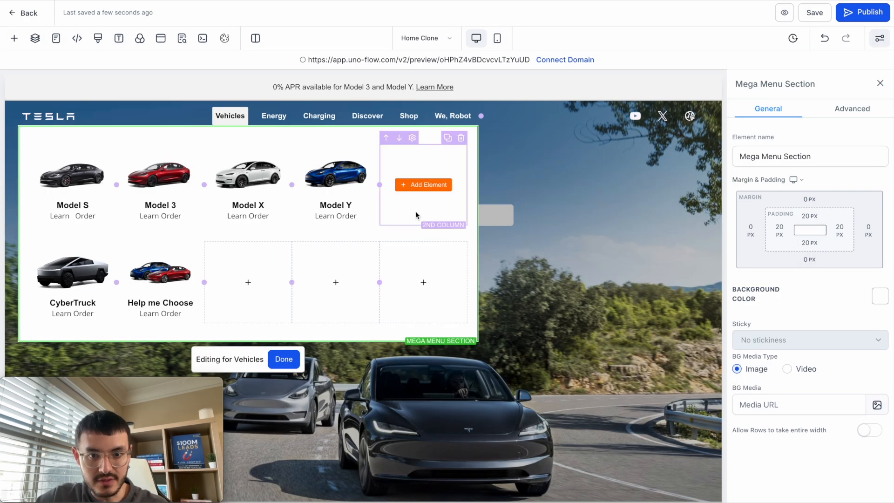
Step: Drop a Paragraph into the fifth column listing Inventory, Used Cars and Demo Drive
left_click(423, 185)
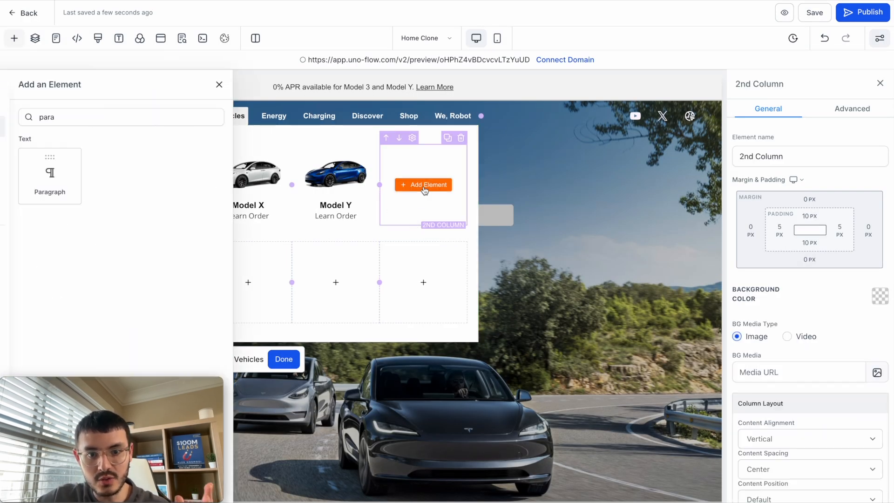
left_click(50, 176)
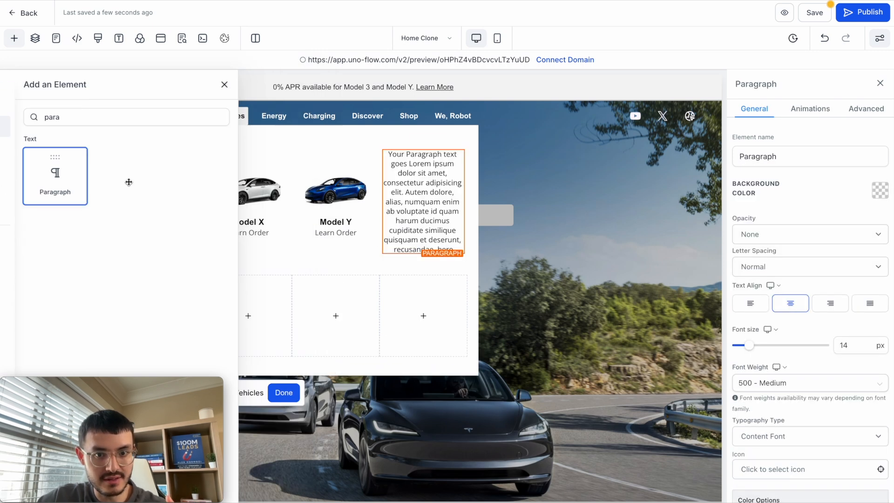
left_click(224, 84)
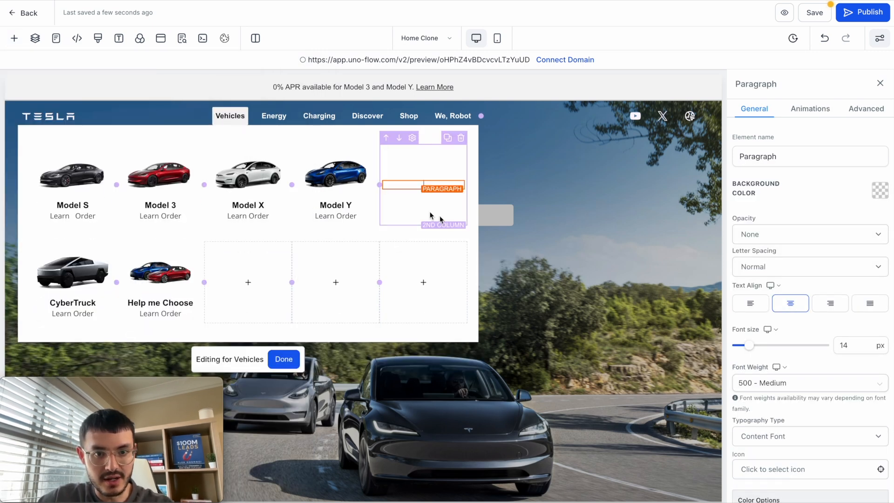
left_click(284, 359)
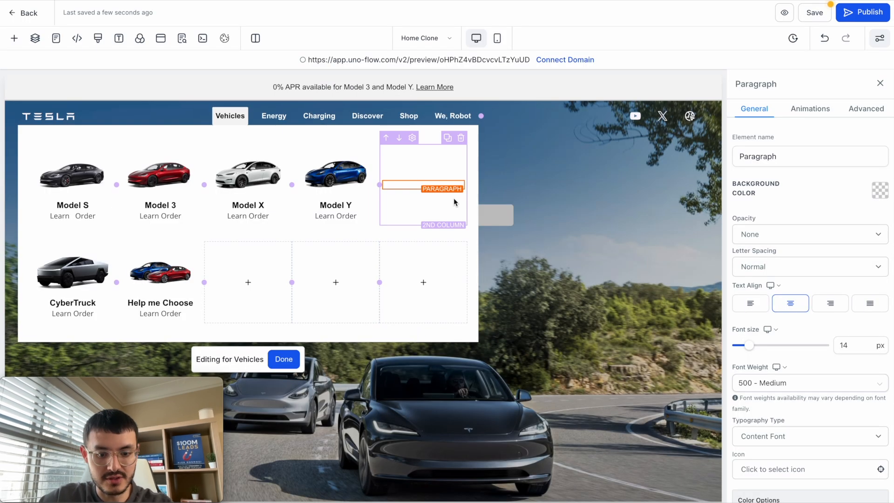
left_click(866, 109)
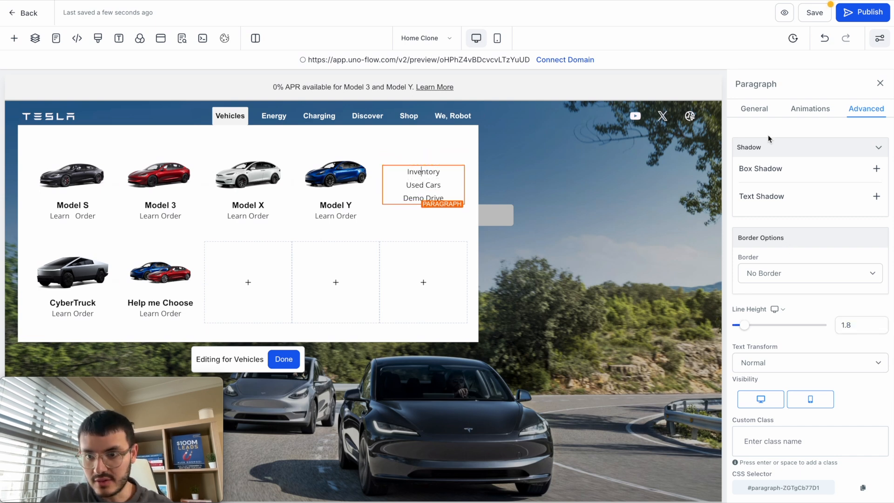
left_click(755, 109)
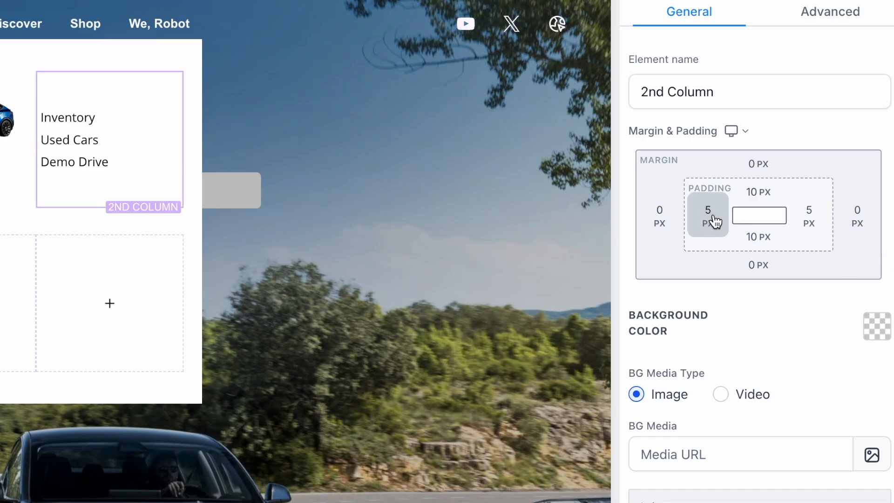
Step: Give the link column 40 px padding on its left and right sides
left_click(707, 215)
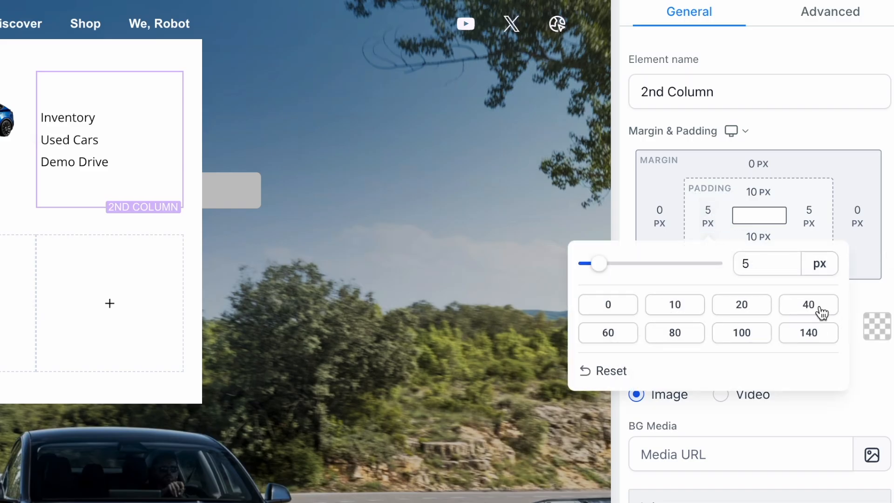
left_click(808, 304)
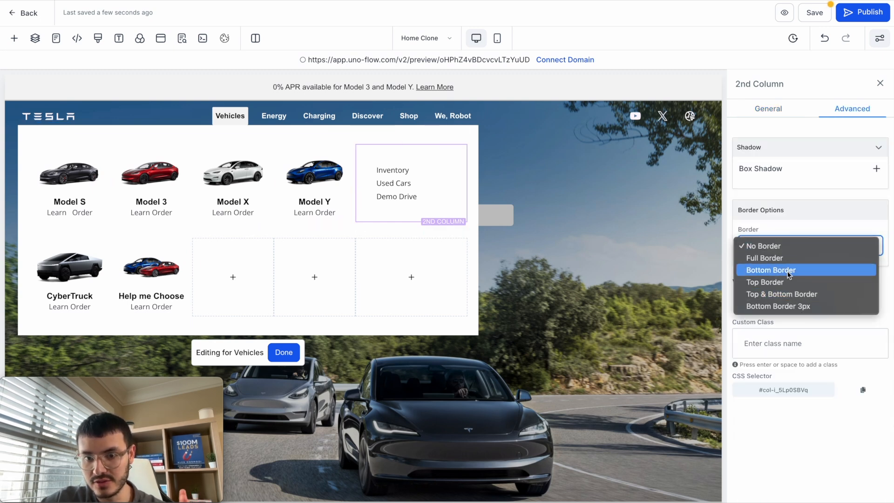
left_click(768, 109)
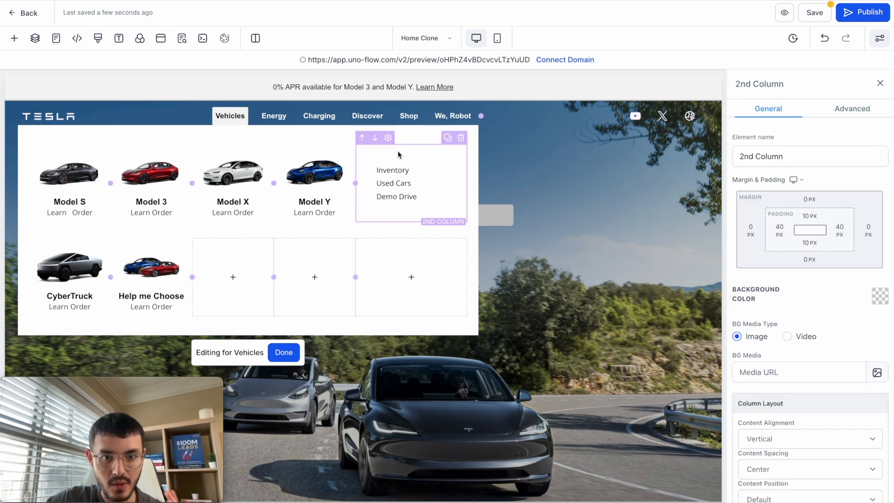
left_click(852, 108)
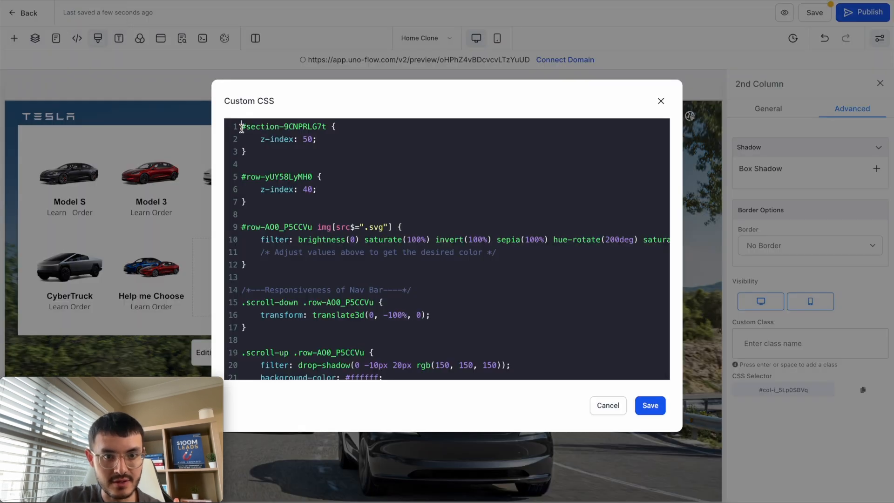
Step: Add the link column's CSS rule border-left: 1px solid #e3e3e3 !important and save
key("Enter")
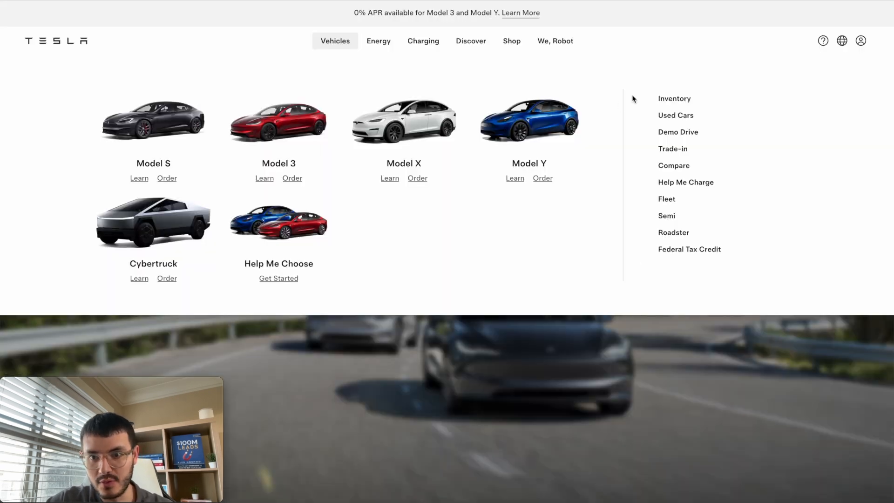
mouse_move(295, 71)
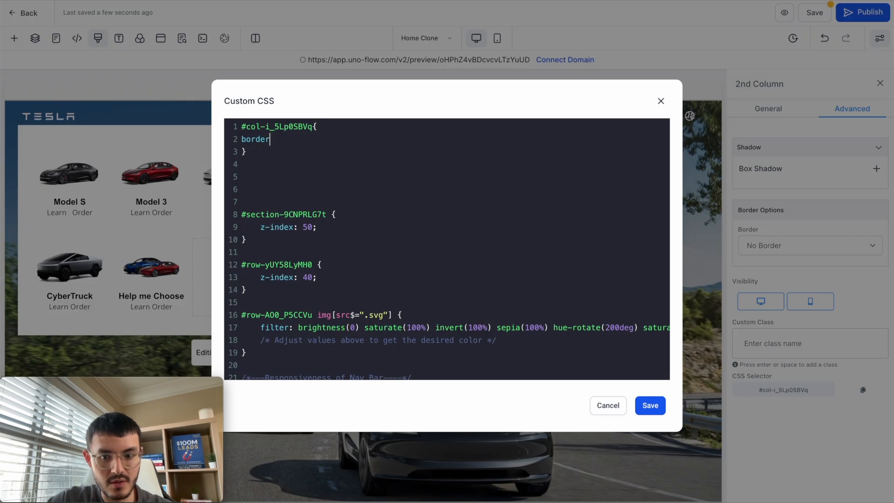
type("-left: 1px solid #")
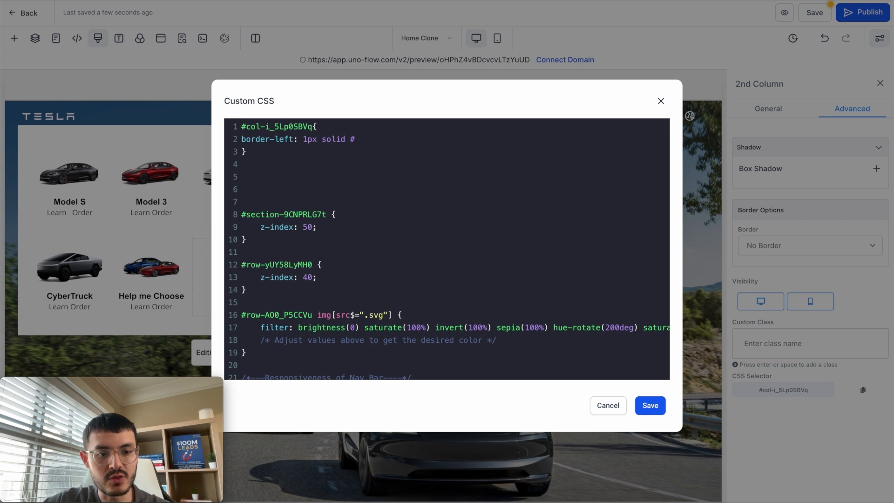
type("e3e3e3 !important;")
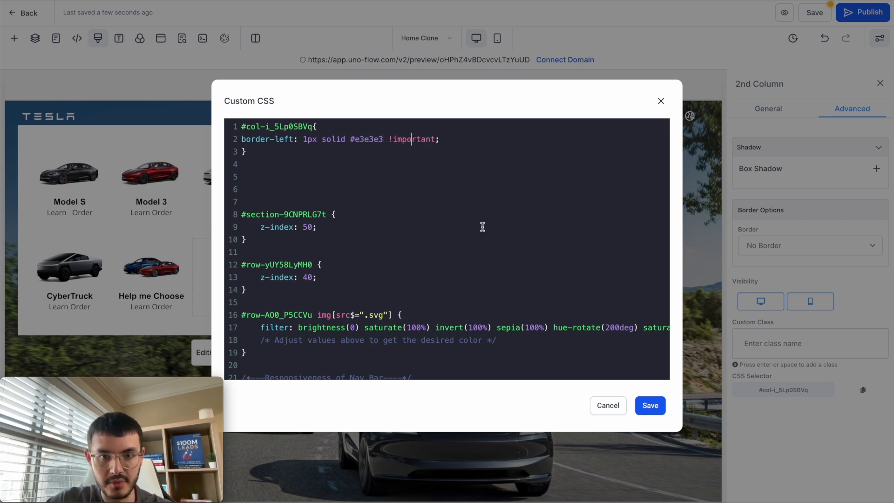
left_click(650, 406)
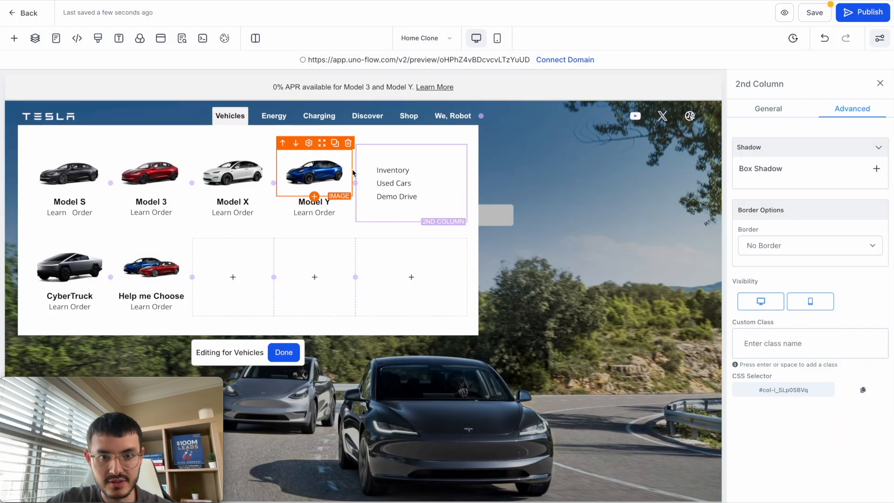
Step: Save the page, preview it, and compare the Vehicles mega menu with Tesla's real menu
left_click(232, 173)
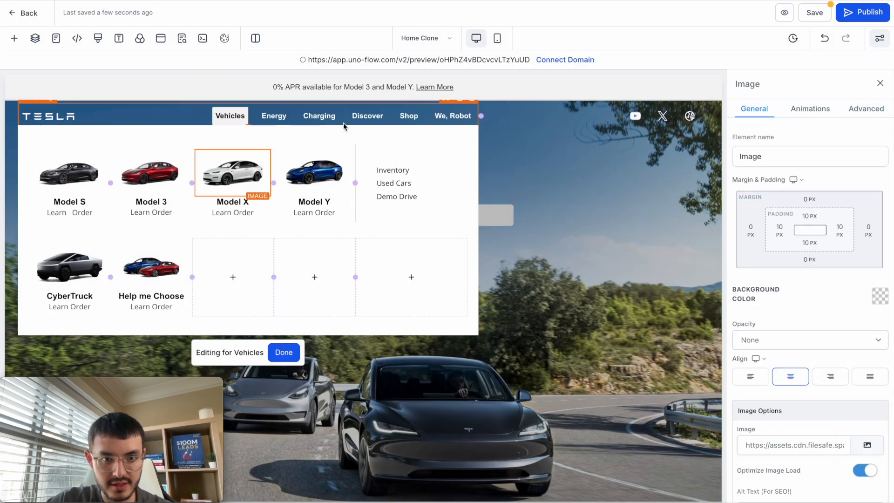
left_click(284, 352)
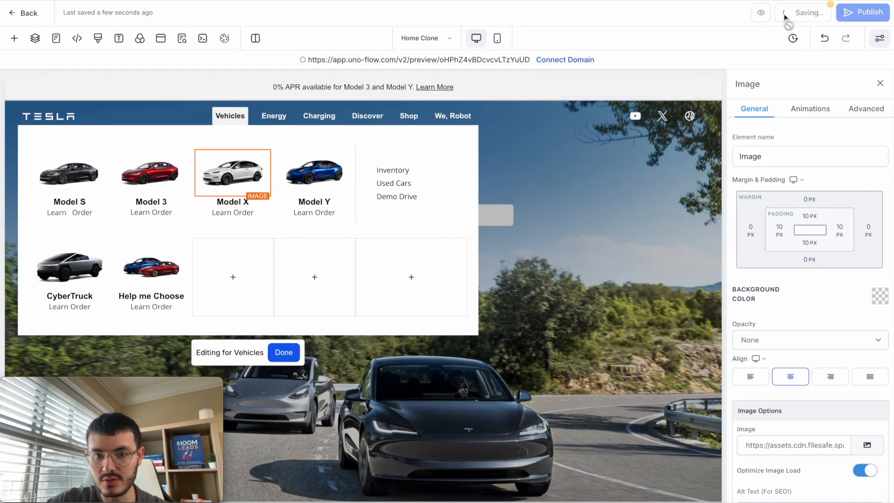
left_click(248, 277)
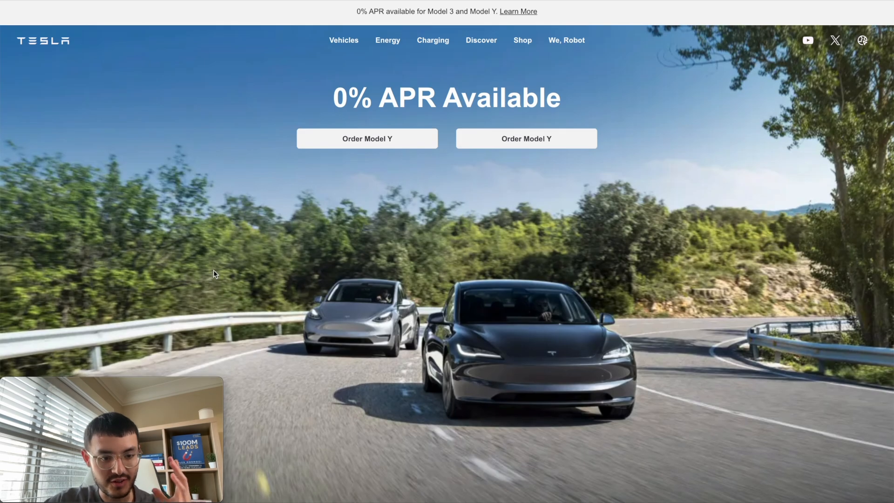
mouse_move(223, 122)
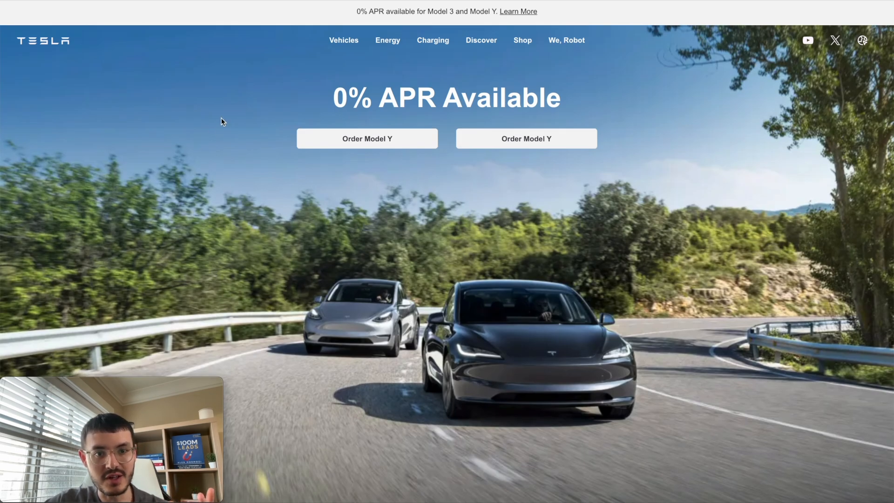
left_click(344, 40)
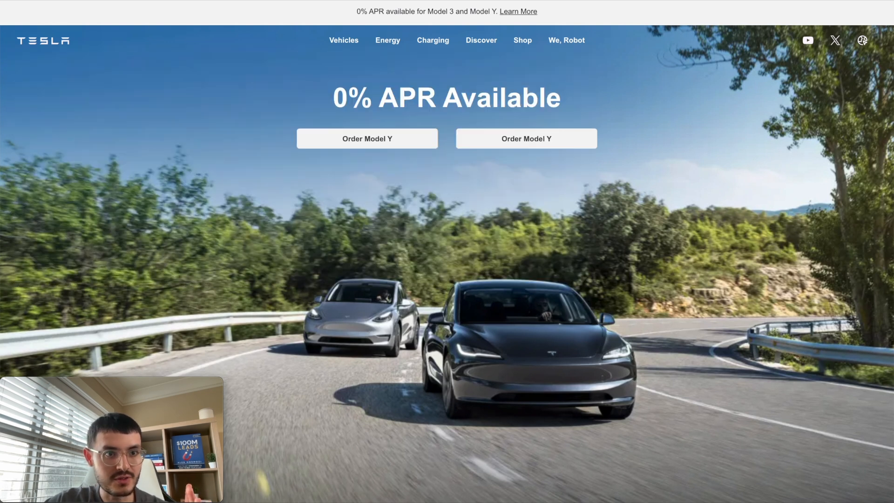
left_click(344, 40)
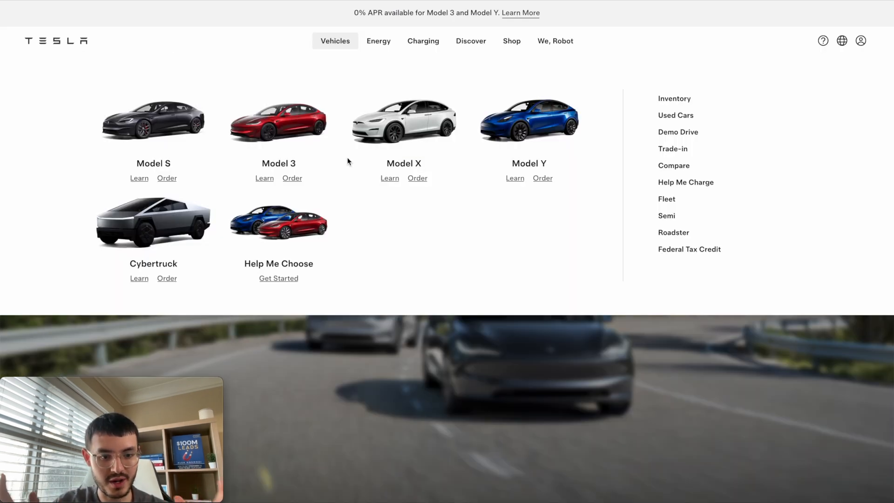
mouse_move(606, 142)
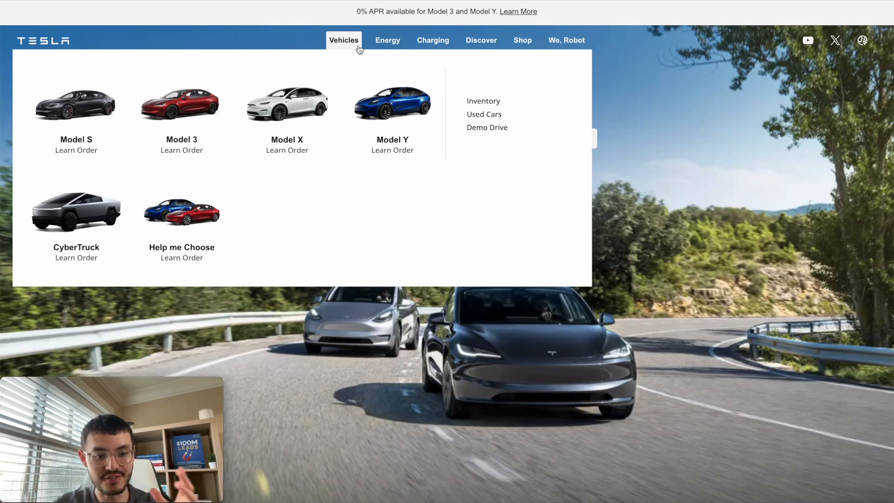
mouse_move(312, 190)
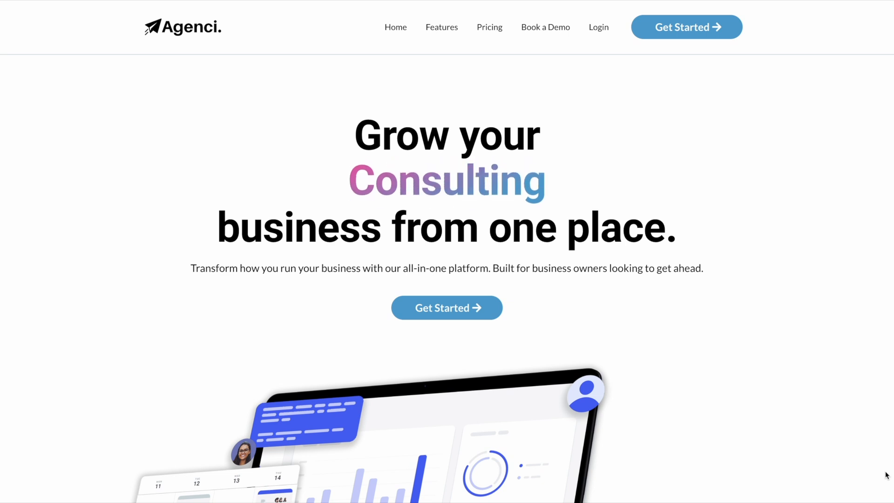
Step: Scroll down the GHL Web Design Notion board through its code-snippet tutorial lists
scroll("down", 3)
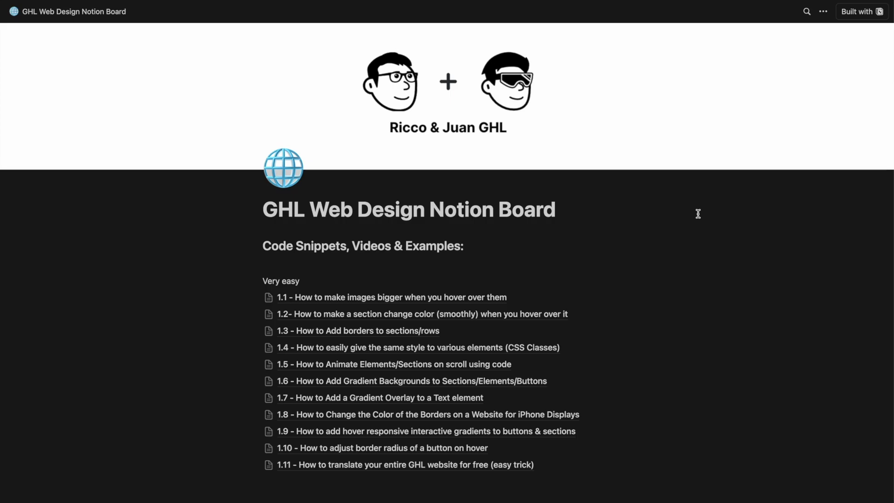
scroll("down", 3)
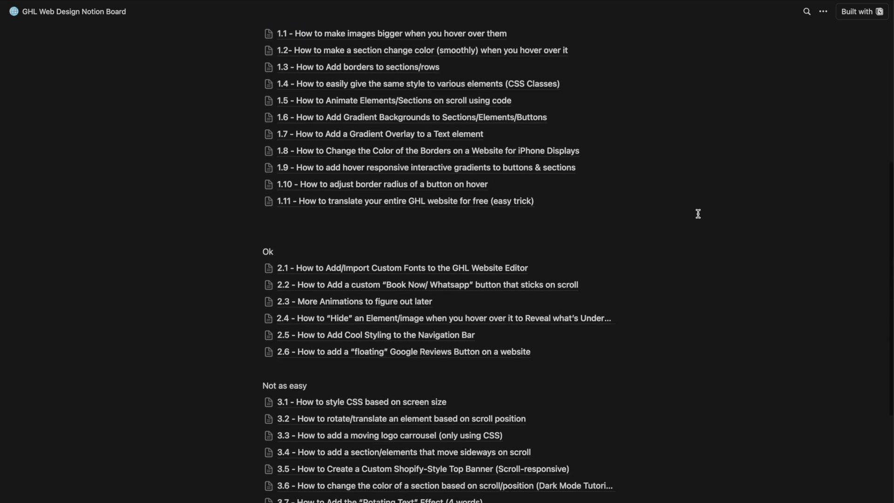